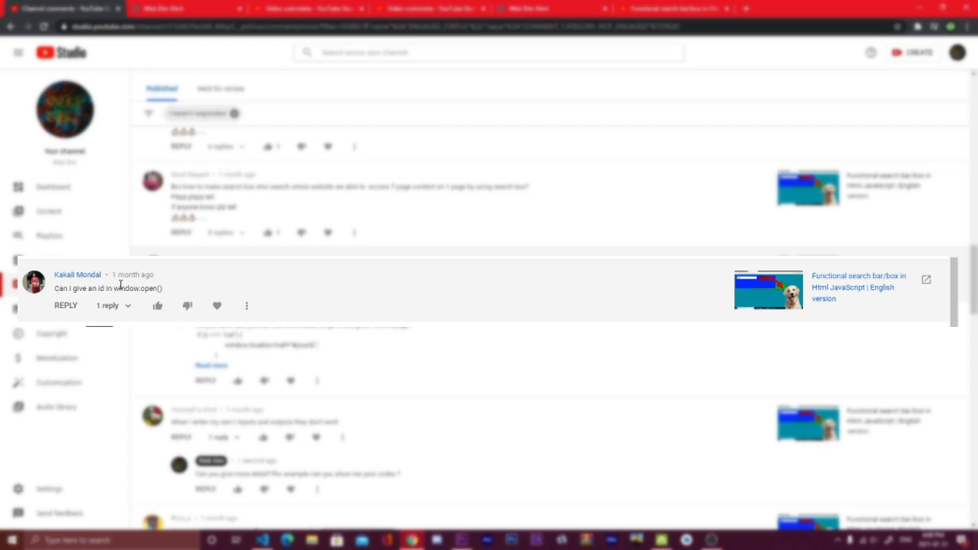
mouse_move(185, 295)
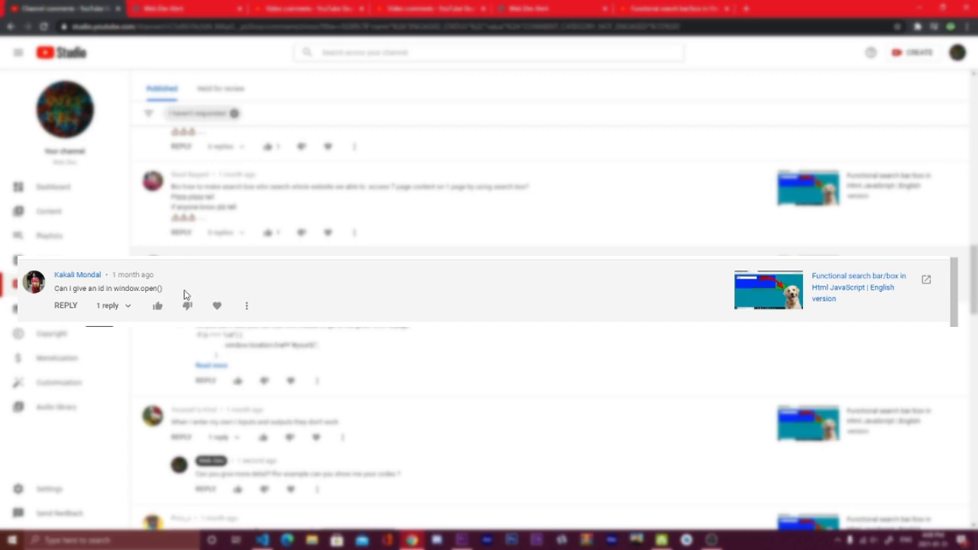
mouse_move(814, 297)
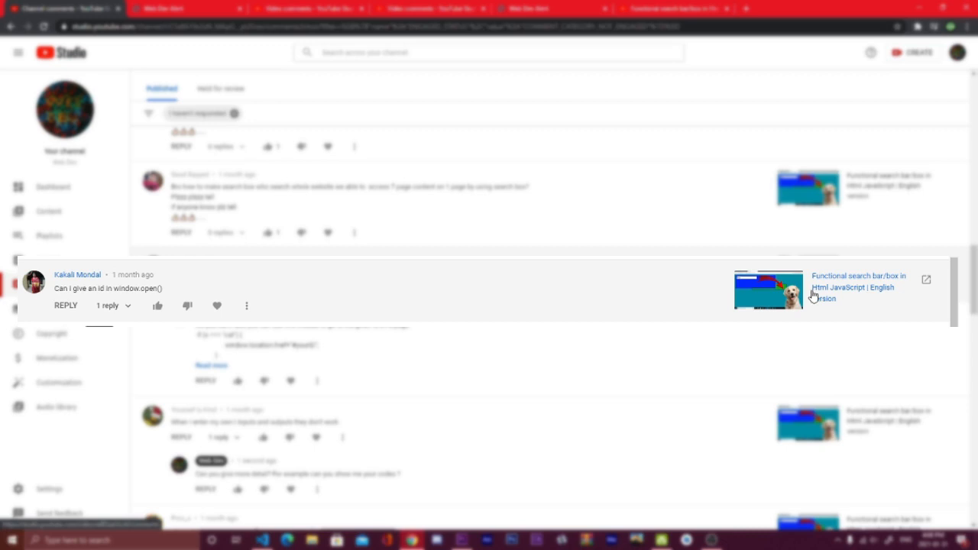
mouse_move(302, 303)
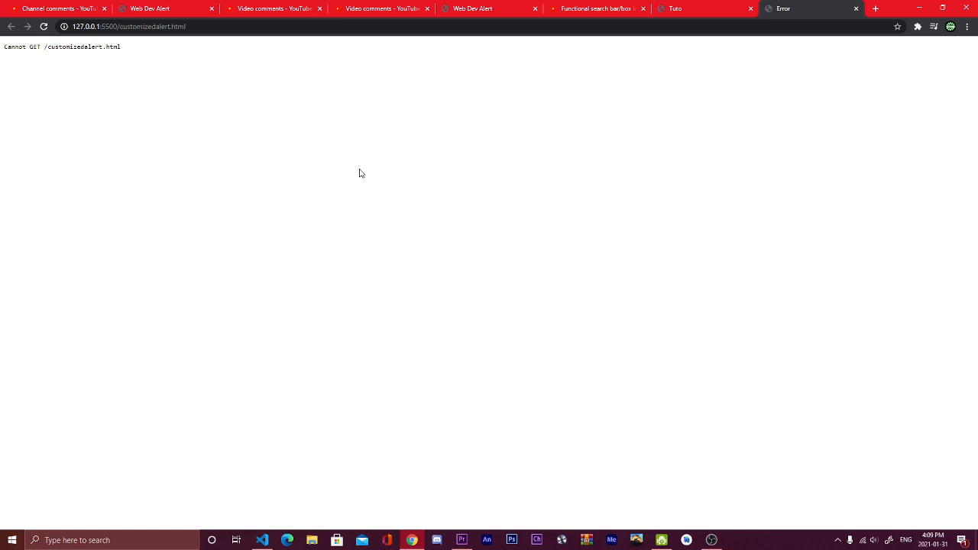
Step: Close Chrome's Error tab to show test2youtube.html, then switch to VS Code
double_click(161, 26)
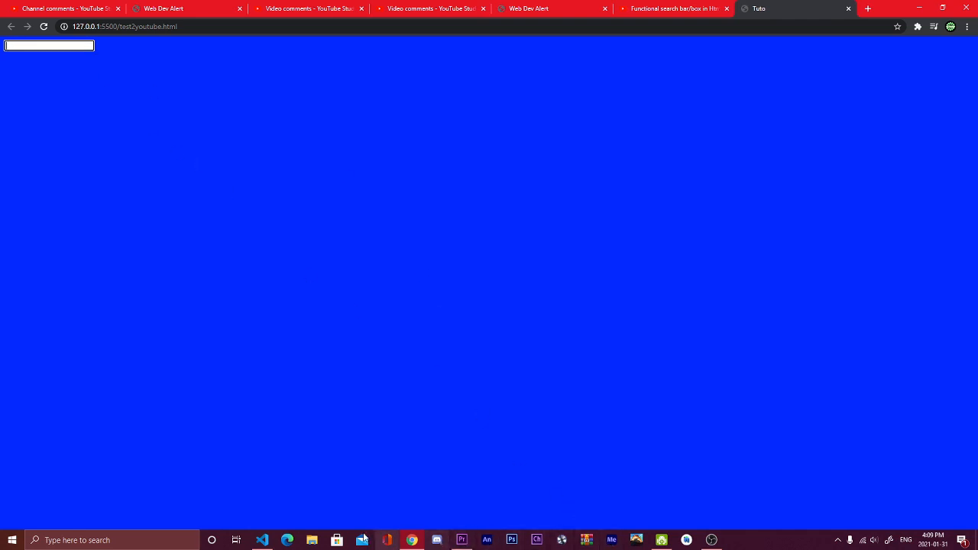
left_click(262, 540)
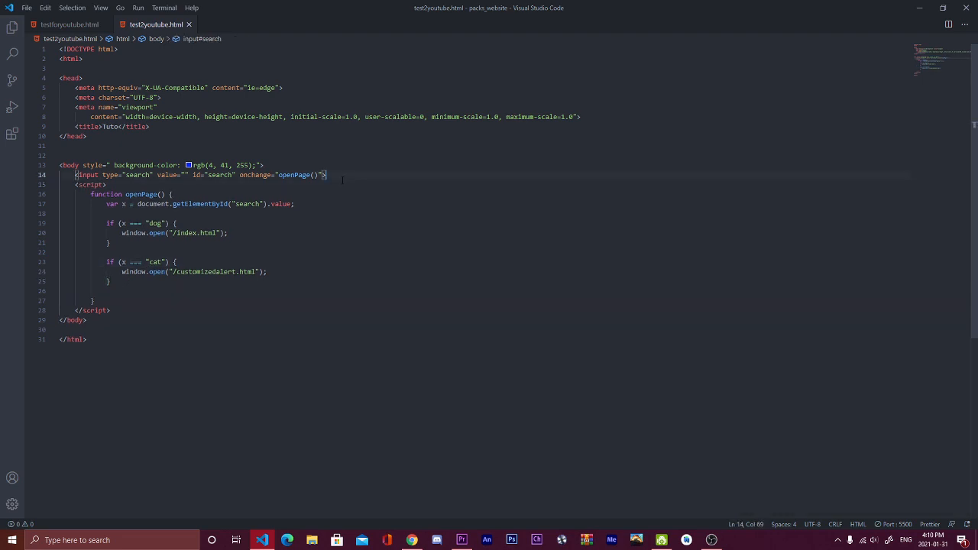
Step: Add div a1 with placeholder text below the search input
key("Enter")
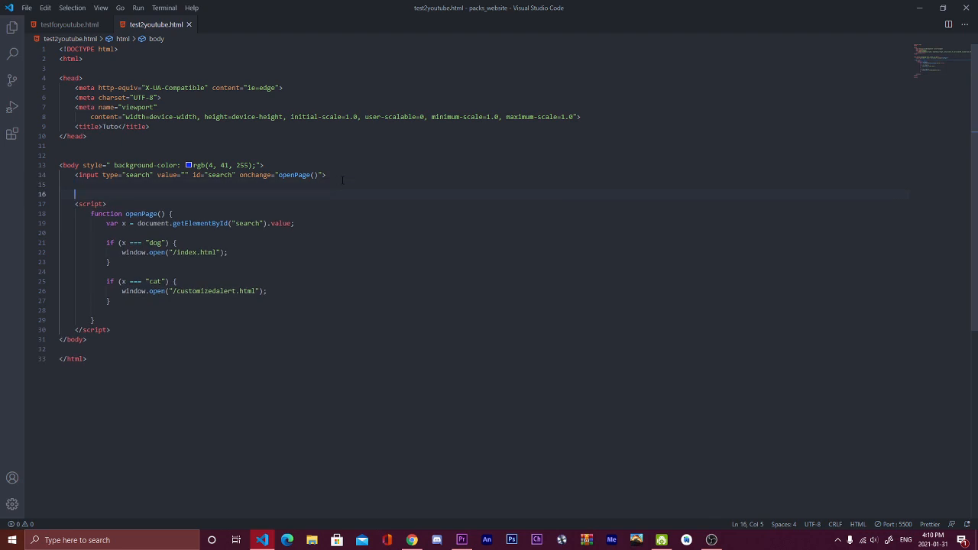
type("div id")
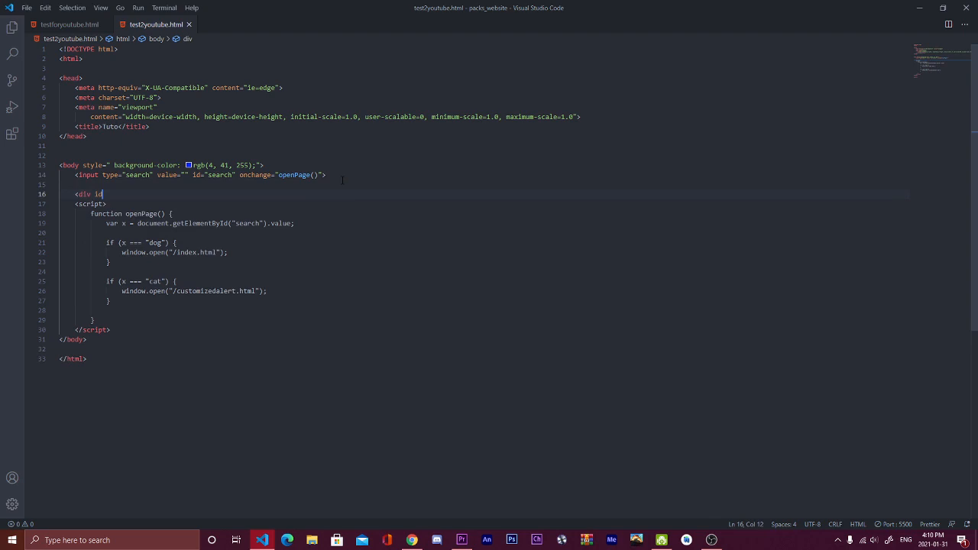
type("=\"")
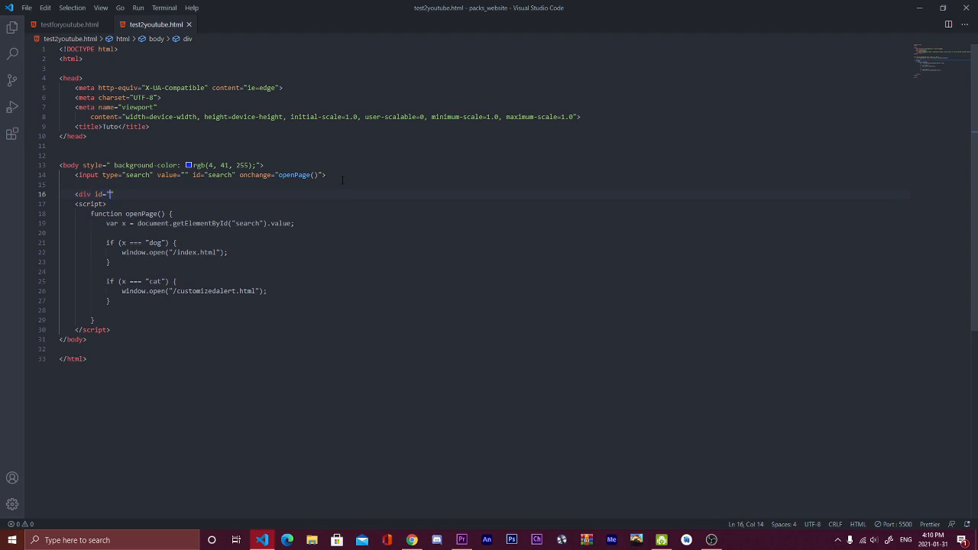
type("a1")
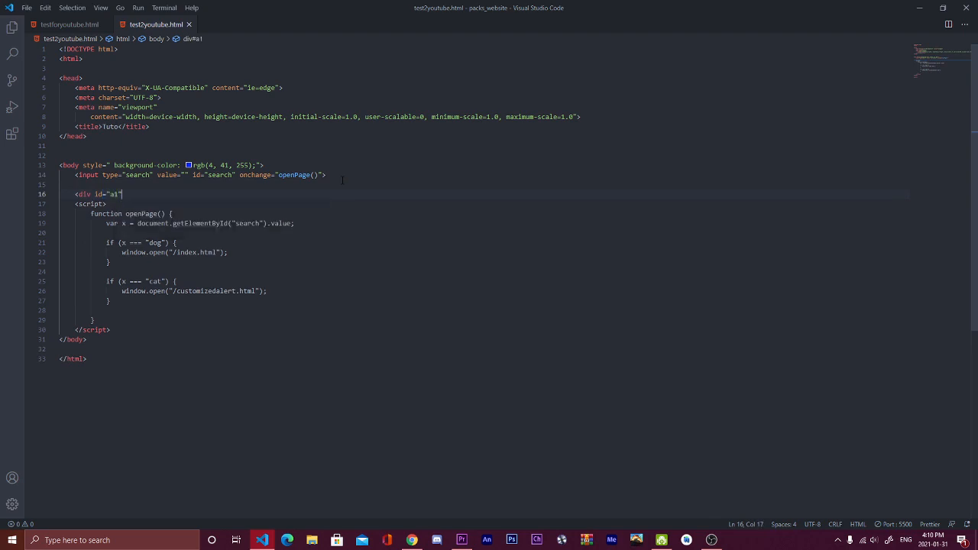
type("></div>")
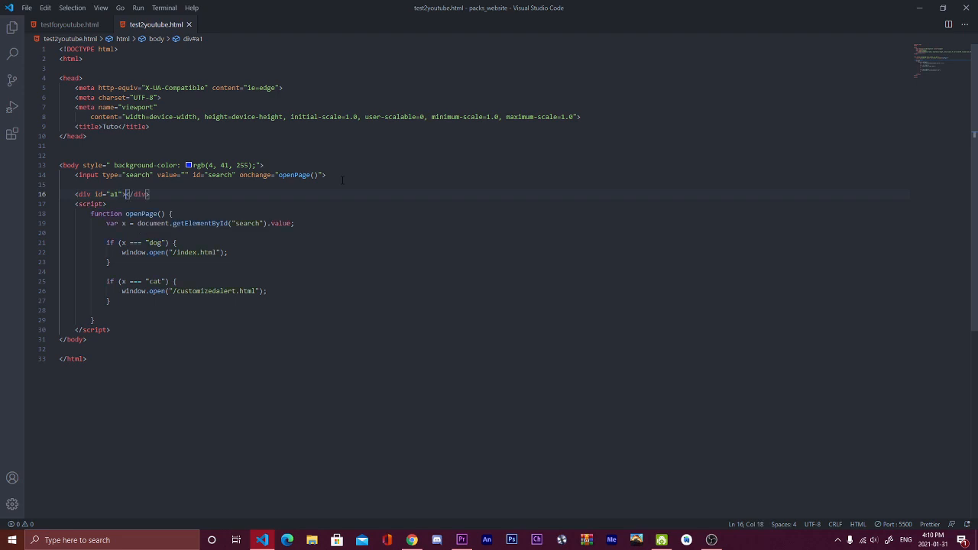
type("dafefesfx")
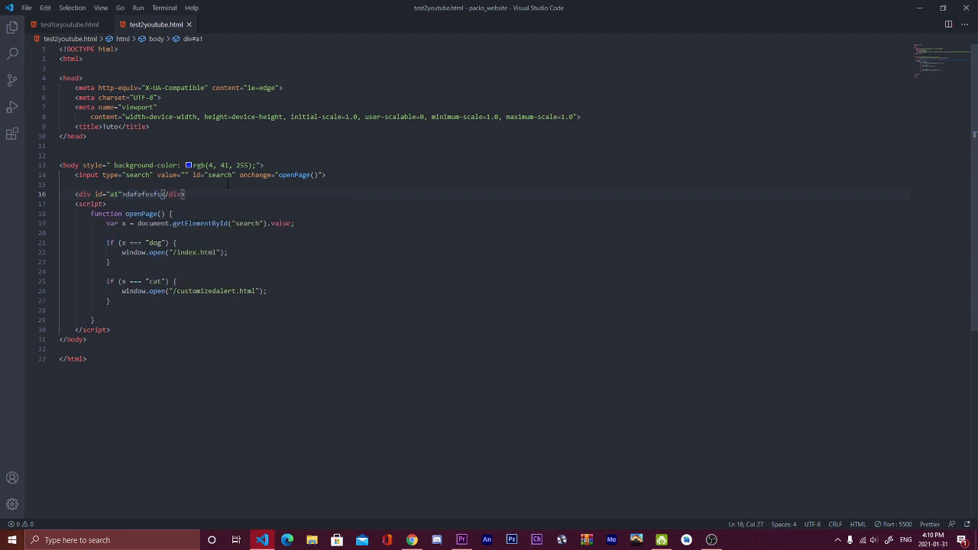
key("enter")
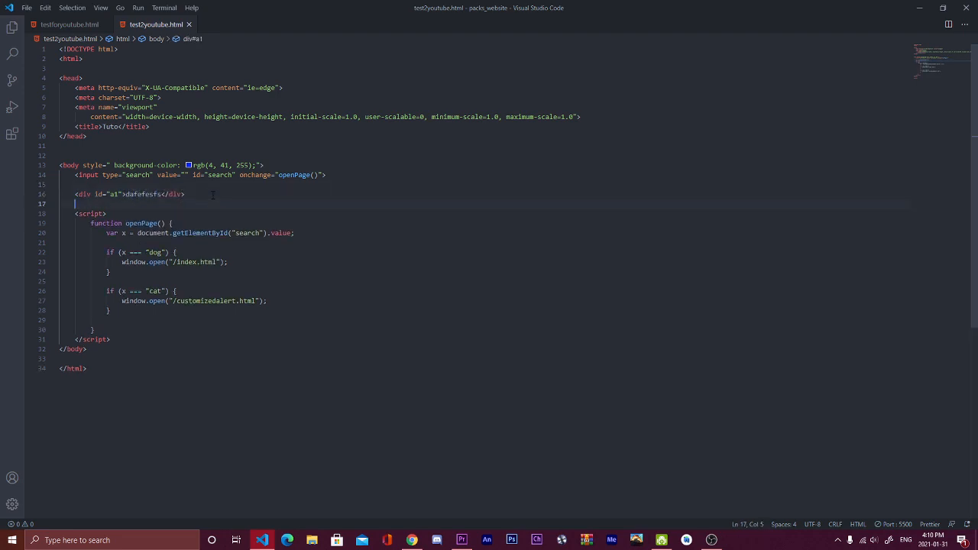
Step: Add a run of <br> tags and div a2 reading "I want to see this"
type("<br>")
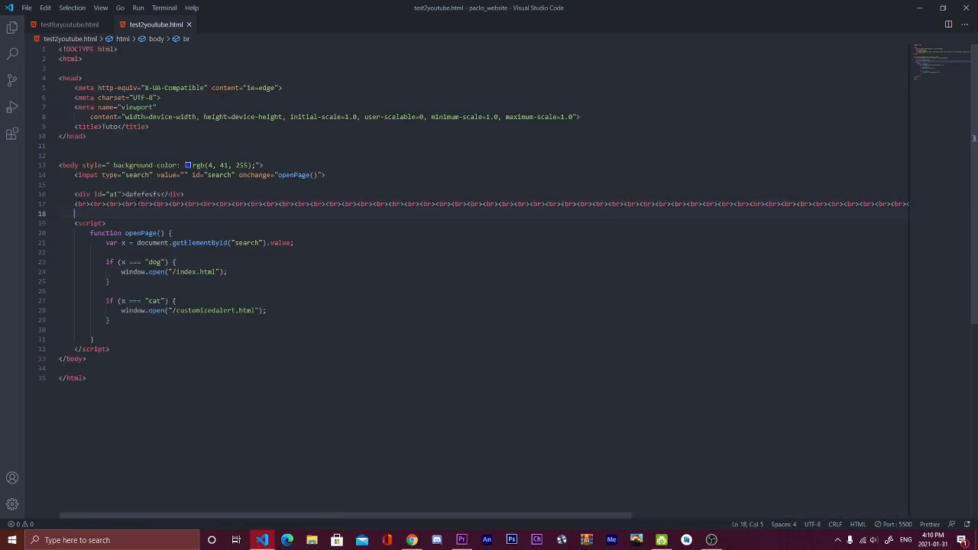
type("div id=\"a2\"></div>")
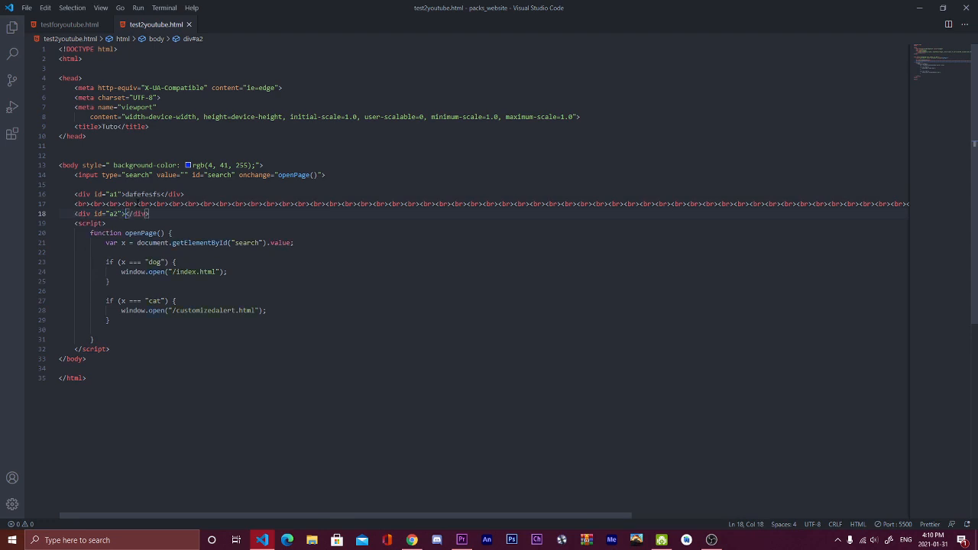
type("I want to see this")
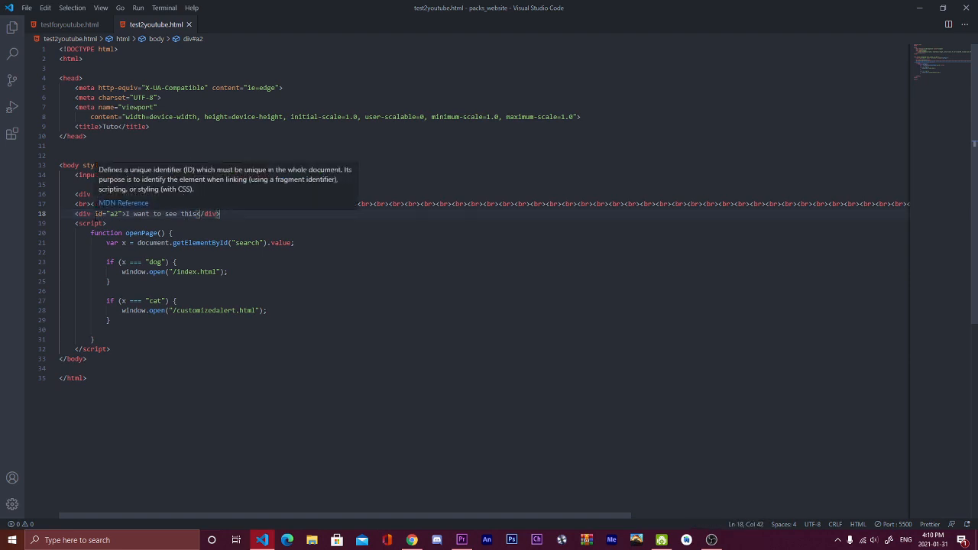
double_click(112, 213)
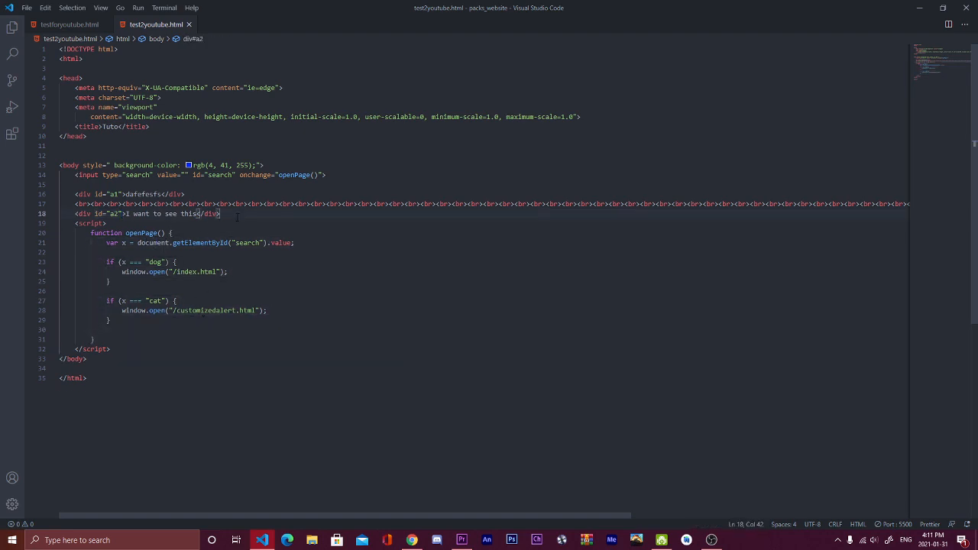
left_click(413, 541)
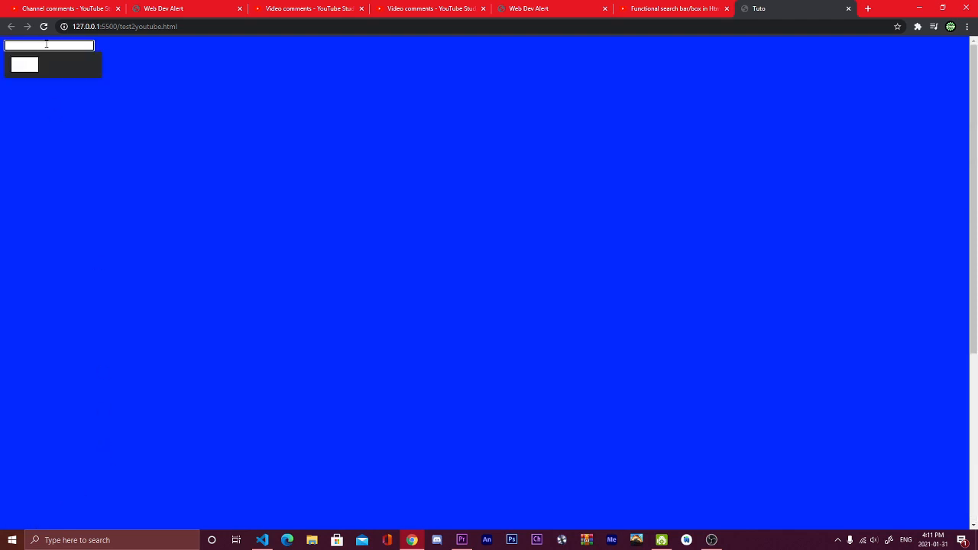
Step: Reload the test page, search a1, and scroll the page
type("a1")
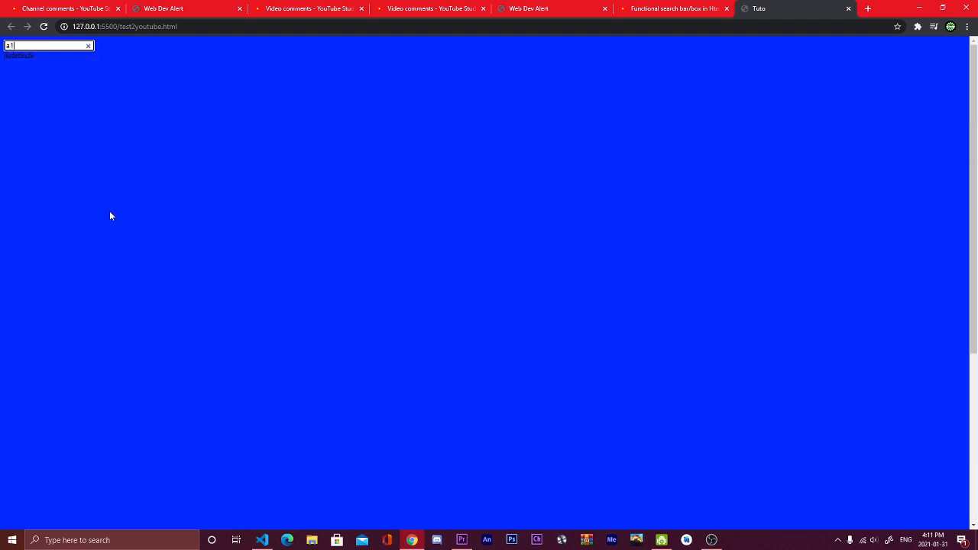
mouse_move(324, 510)
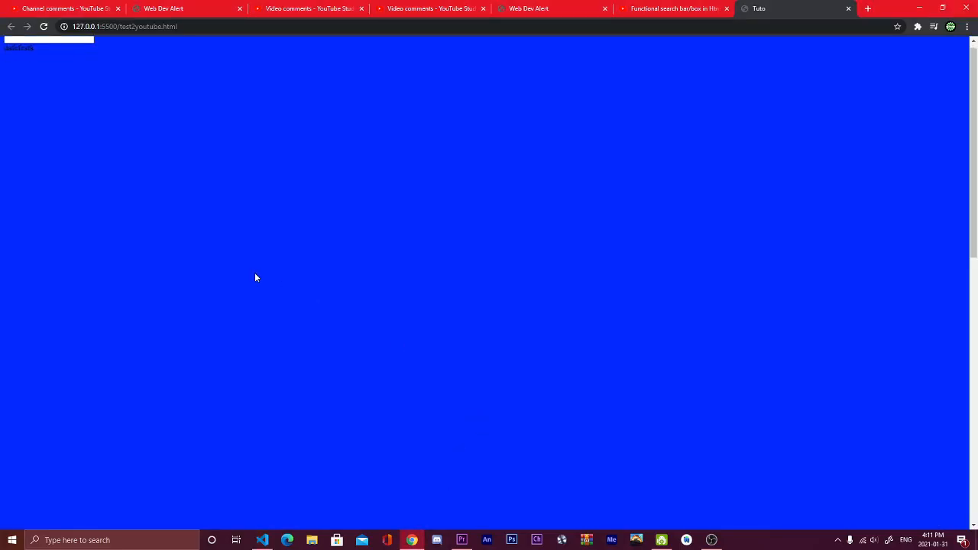
scroll("down", 3)
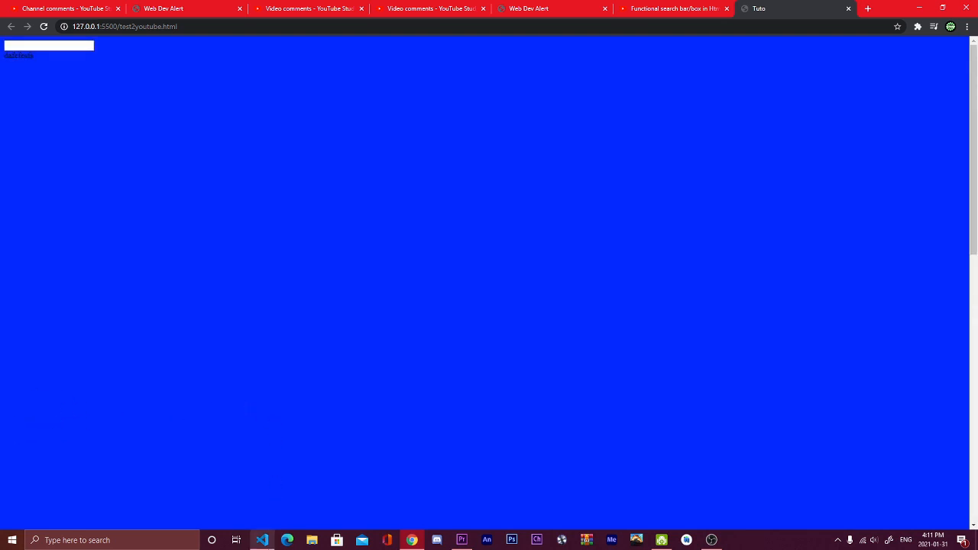
left_click(262, 540)
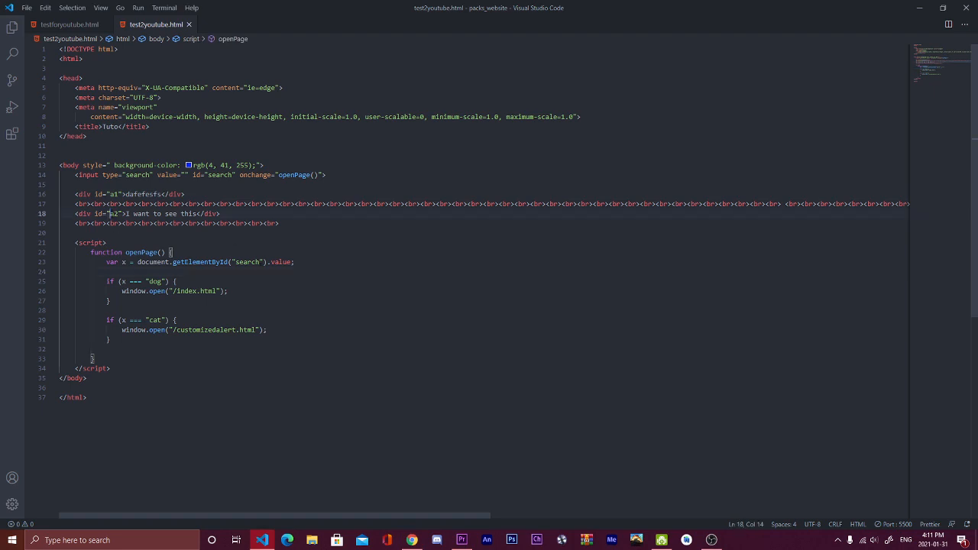
Step: Replace the cat branch's window.open line with window.location.href="#a2";
double_click(112, 214)
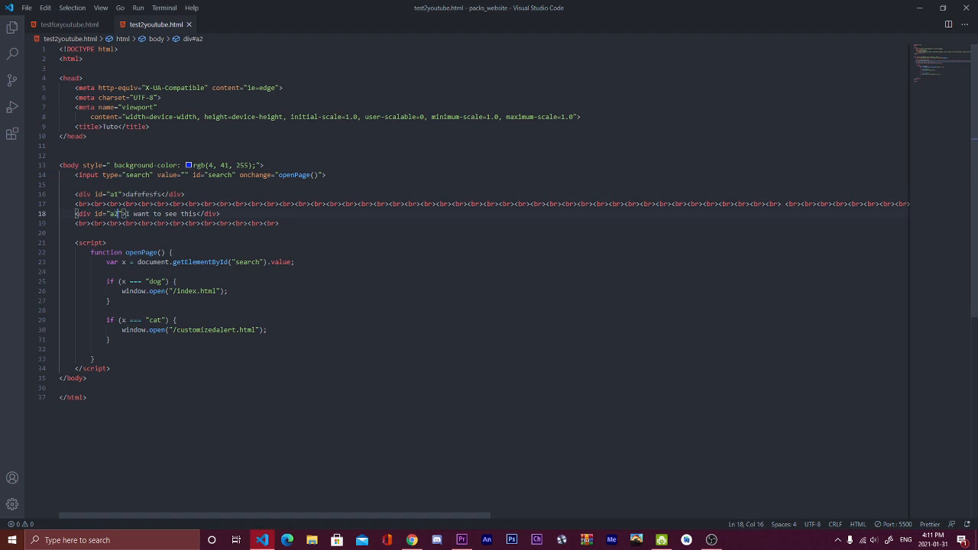
double_click(83, 213)
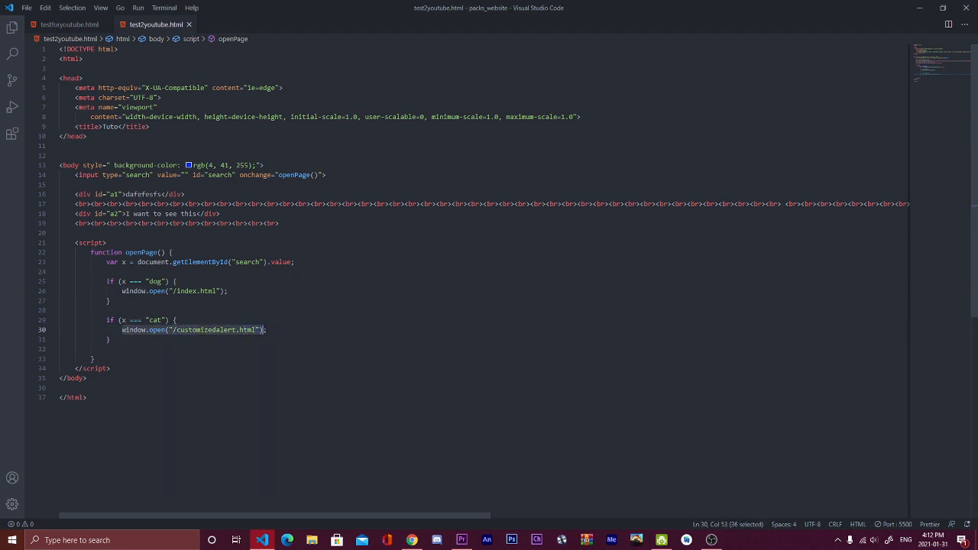
key("Delete")
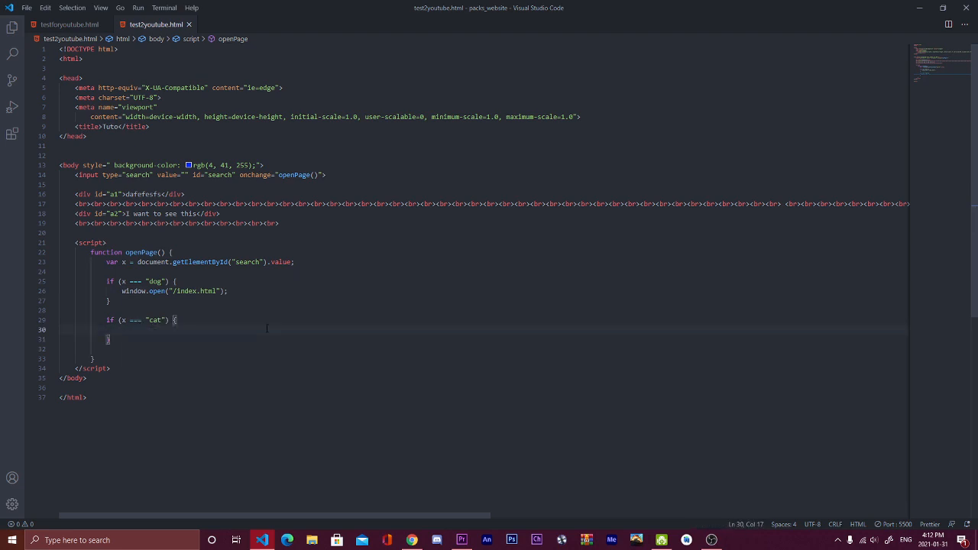
type("window.location.href=\"#yourID\";")
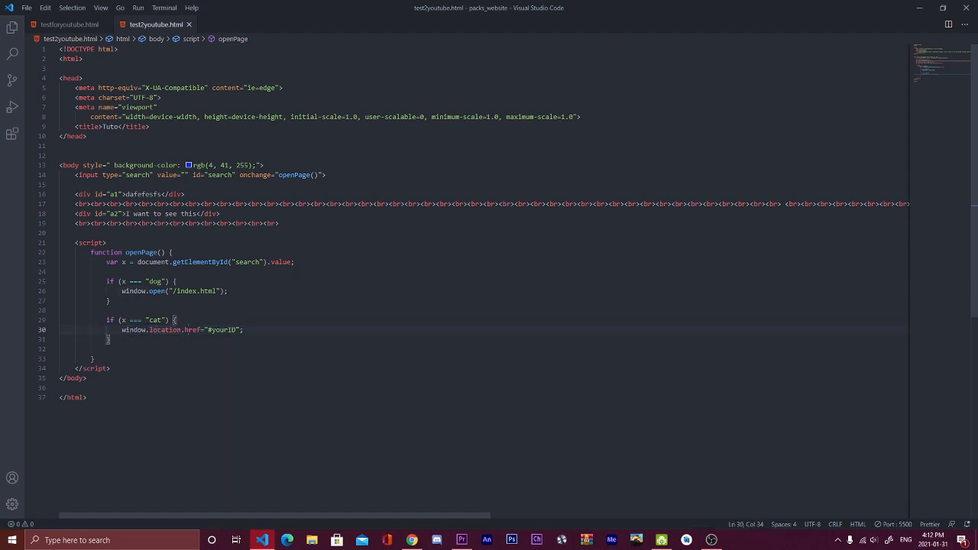
double_click(194, 330)
type("a1")
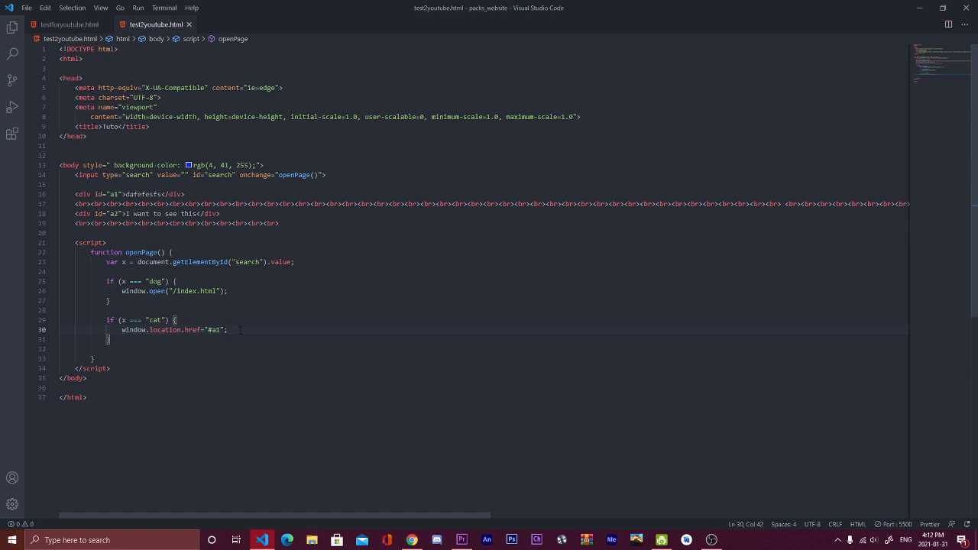
key("Backspace")
type("2")
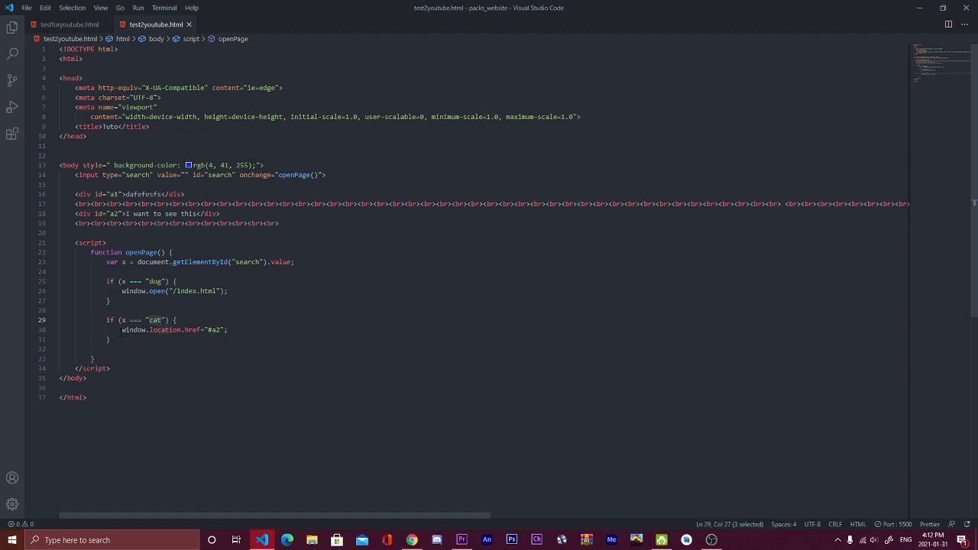
double_click(132, 330)
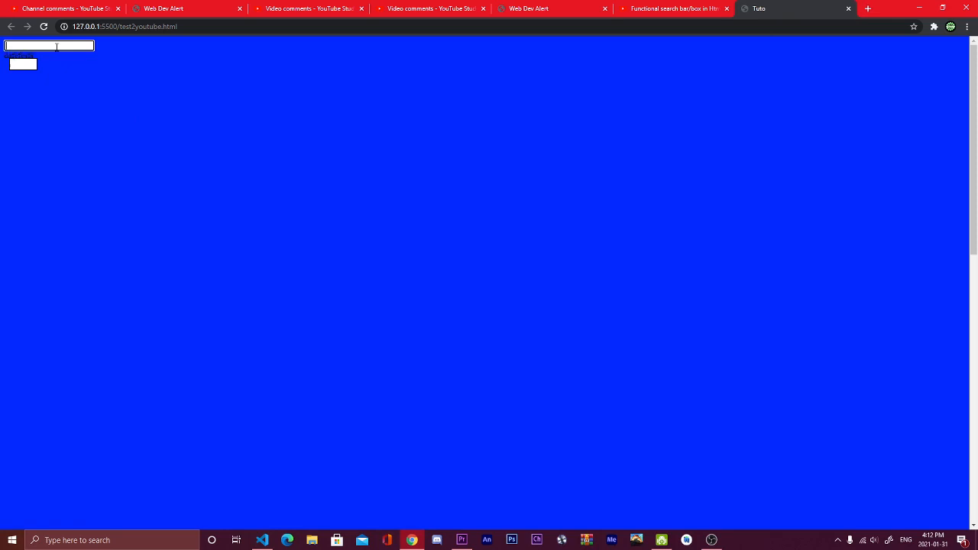
Step: Search cat and confirm the page jumps to div a2, showing #a2 in the address
type("cat")
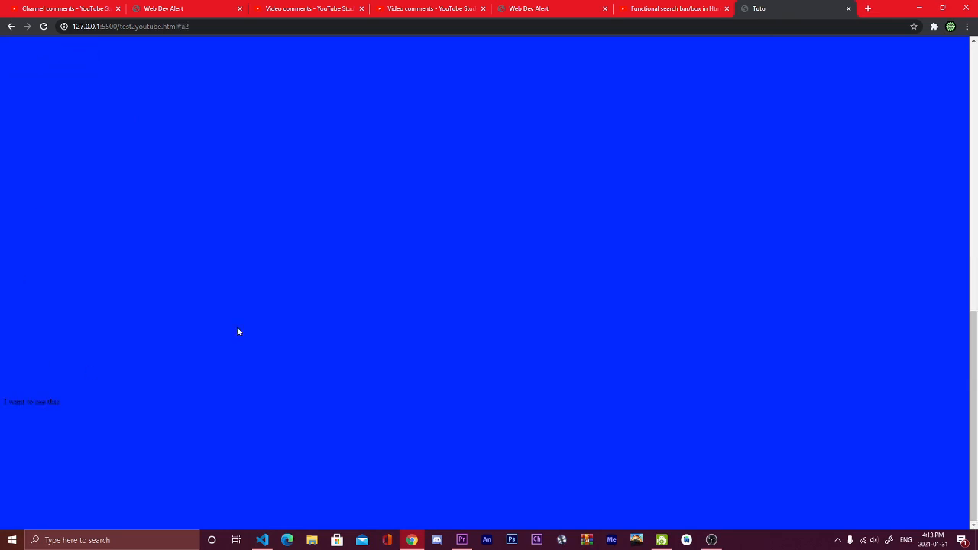
double_click(31, 402)
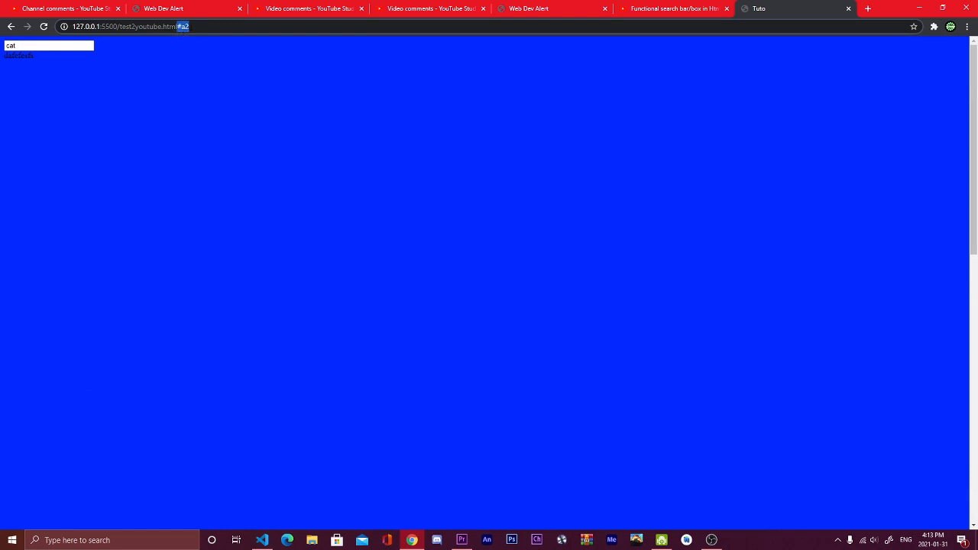
left_click(48, 46)
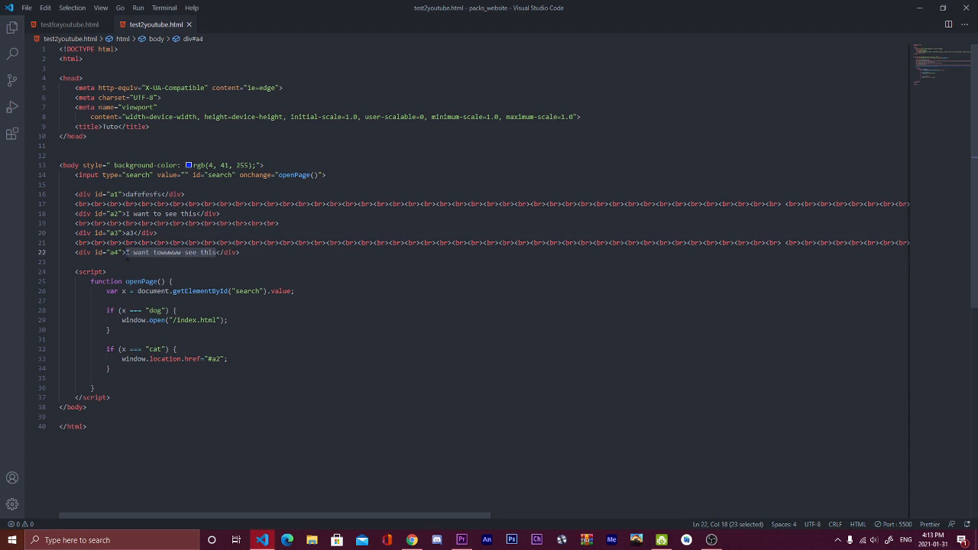
Step: Add divs a3 and a4, plus an openPage branch jumping to "#a4" for "a4"
type("a4\">a4</div>")
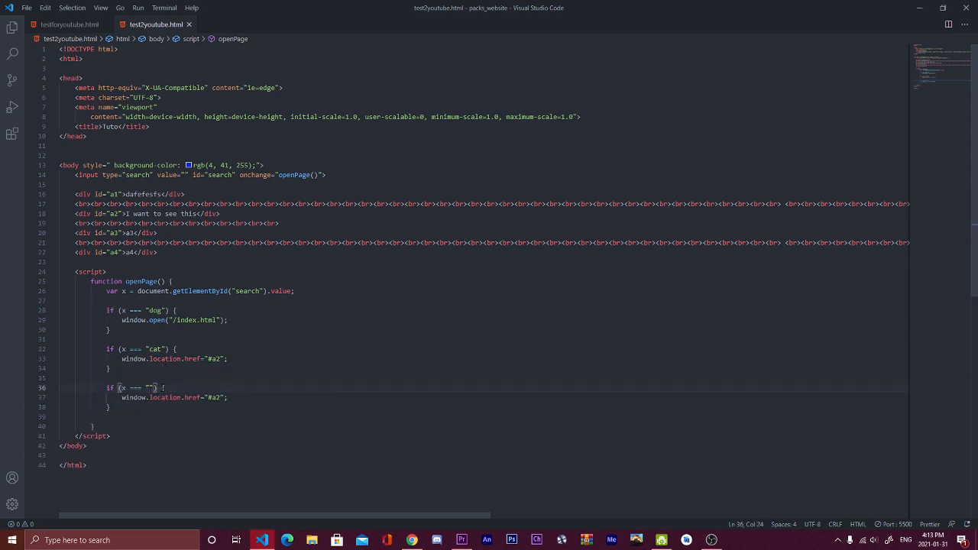
type("a4")
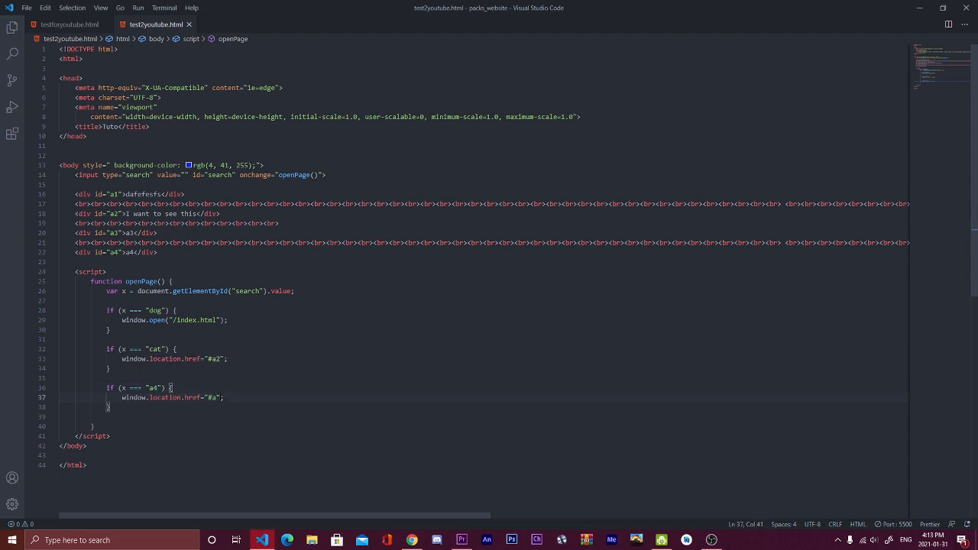
type("4")
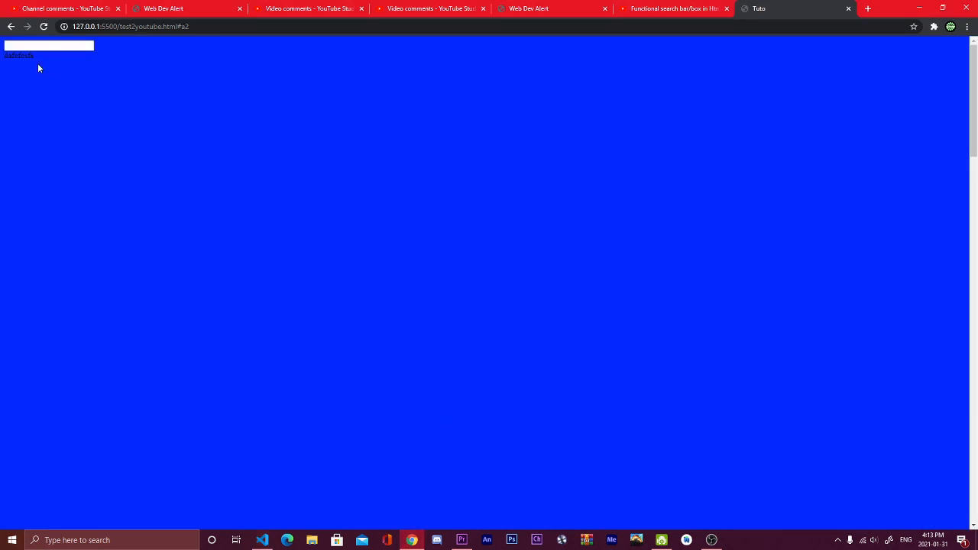
Step: Retest the reloaded page's searches, confirming jumps to #a4 and #a2
type("a")
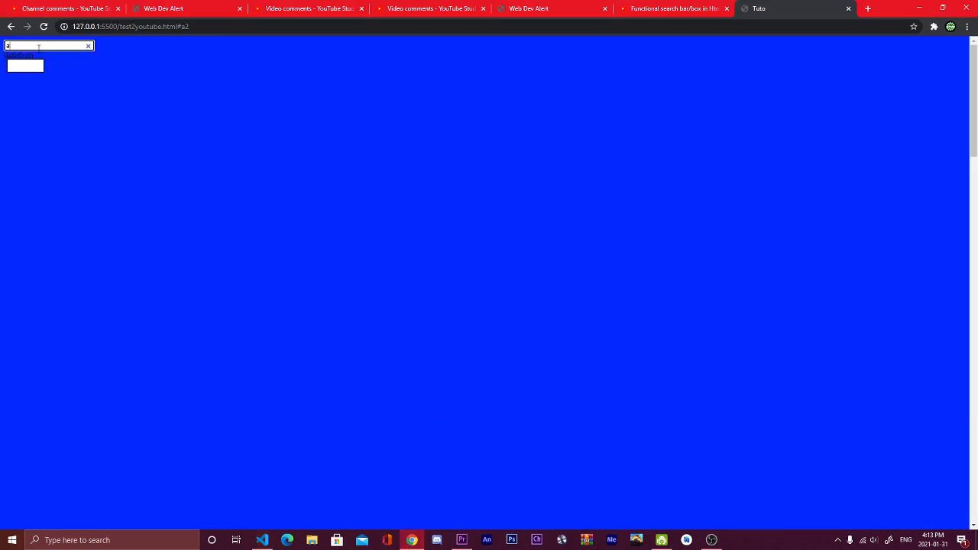
type("2")
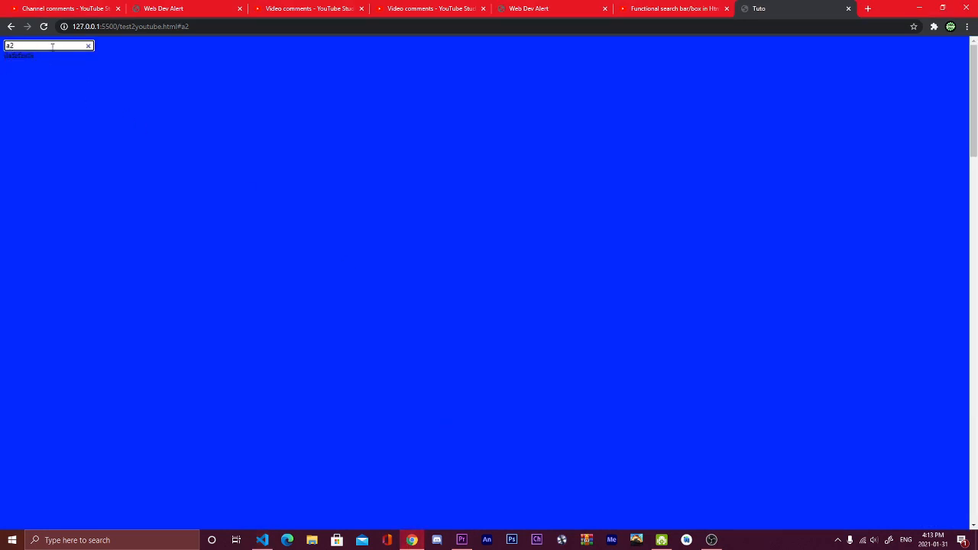
left_click(88, 45)
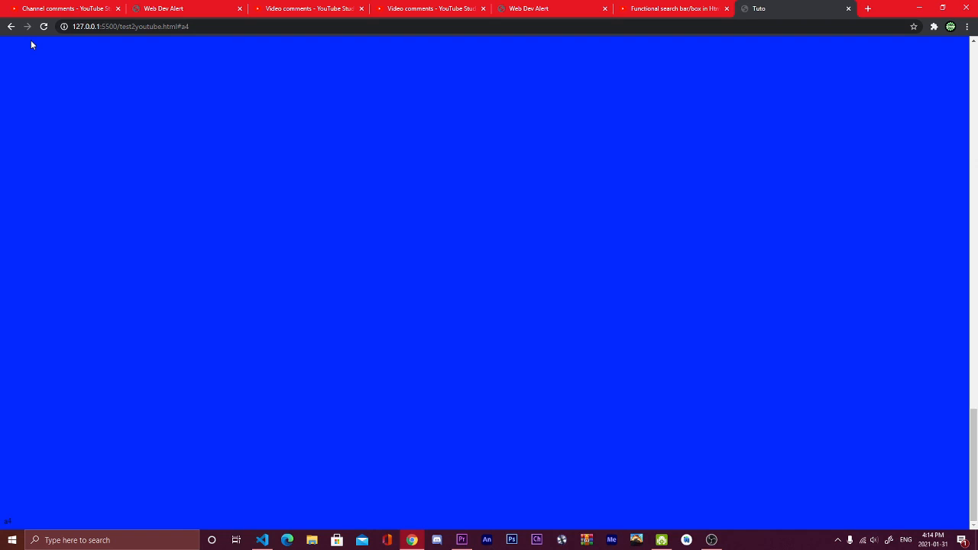
mouse_move(9, 518)
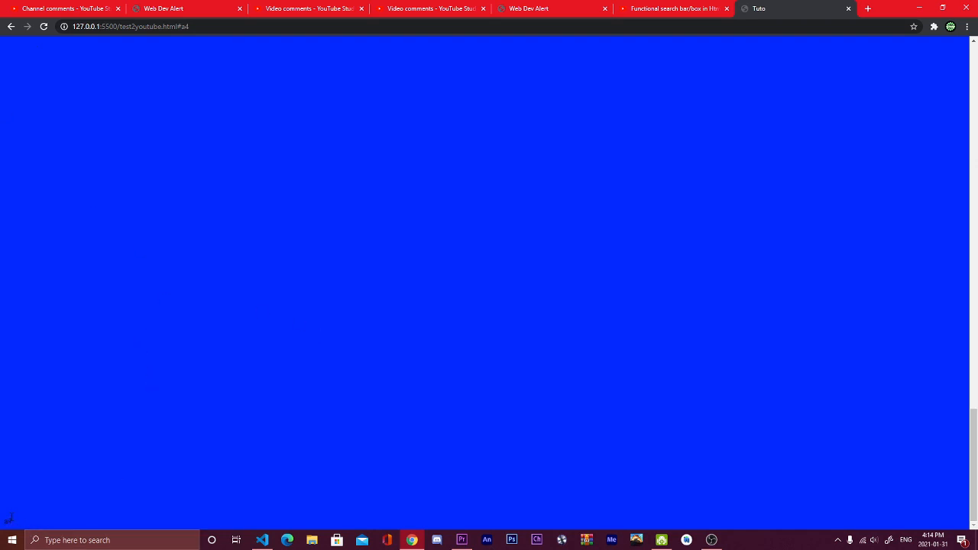
mouse_move(53, 520)
type("a2")
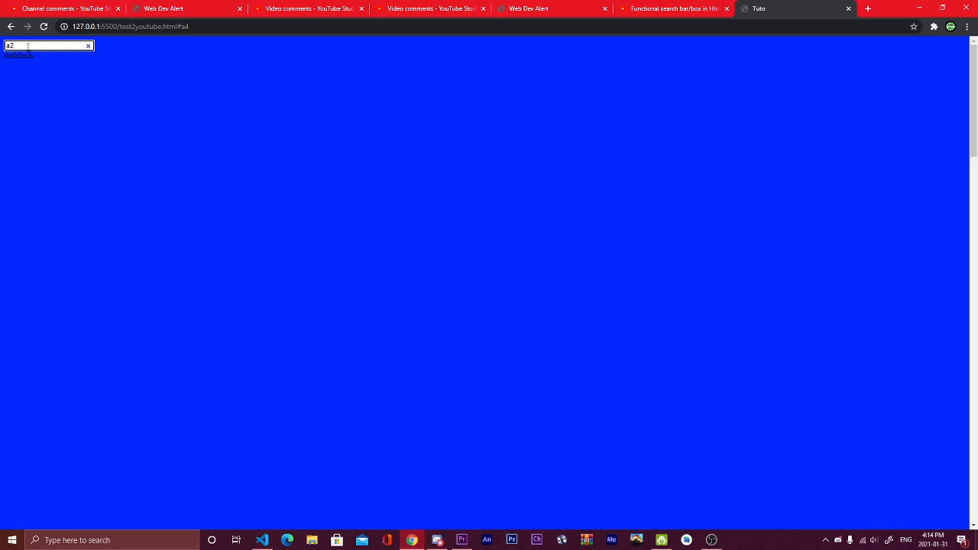
left_click(130, 26)
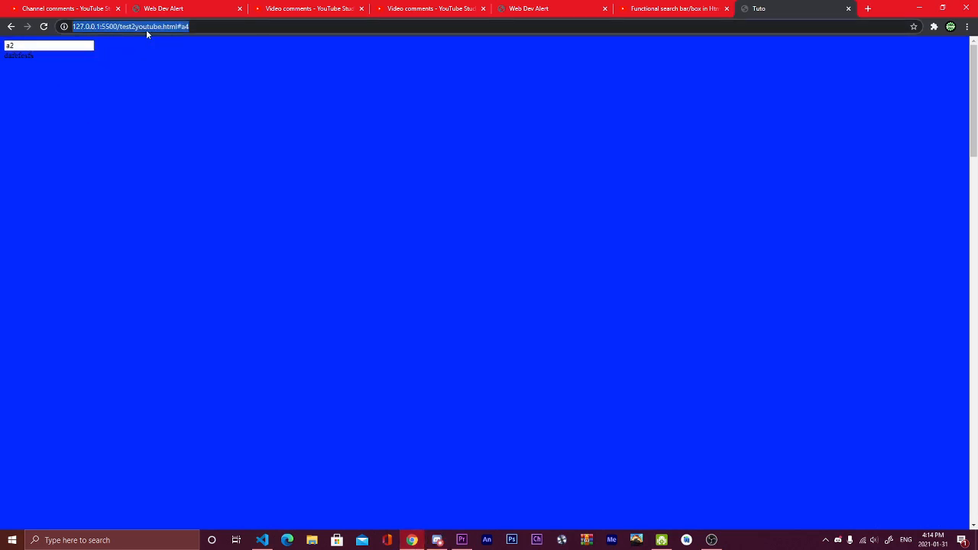
left_click(130, 26)
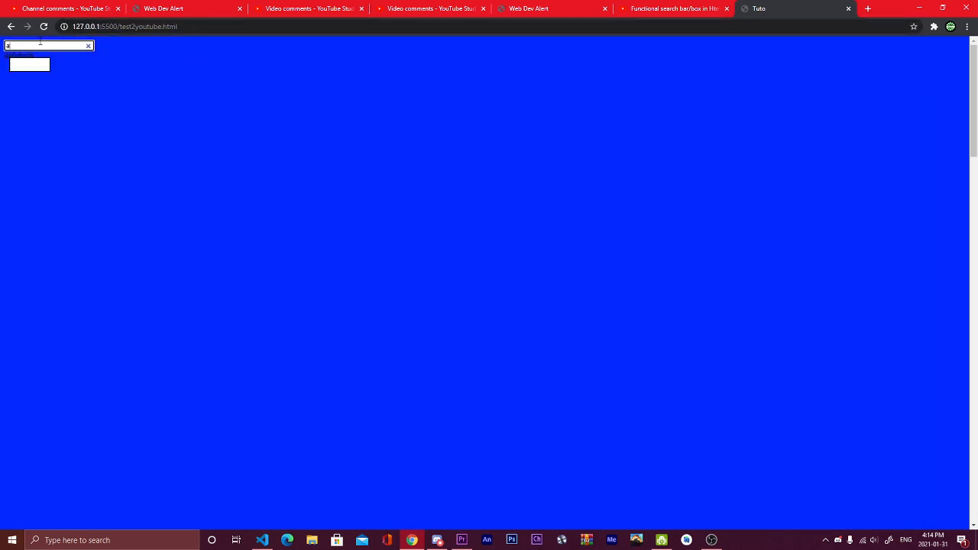
type("2")
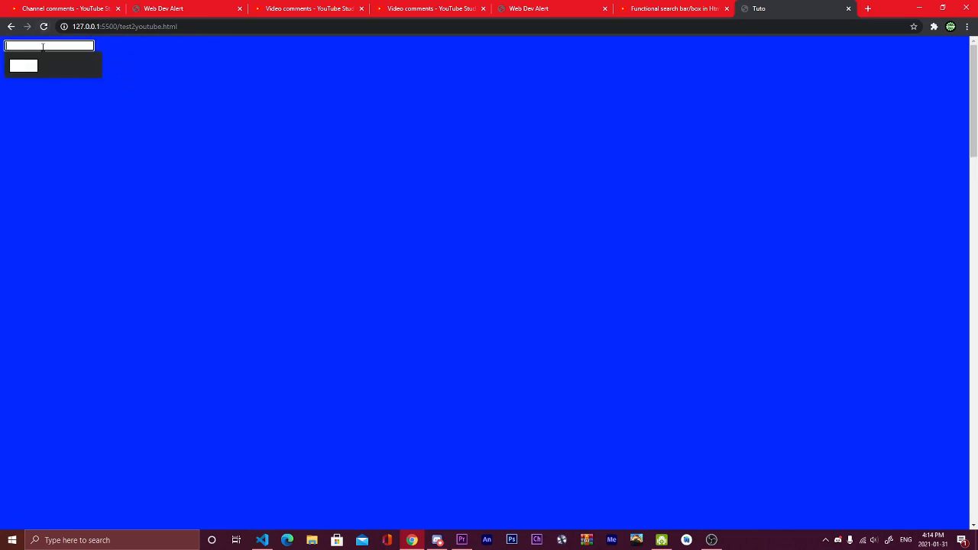
type("a")
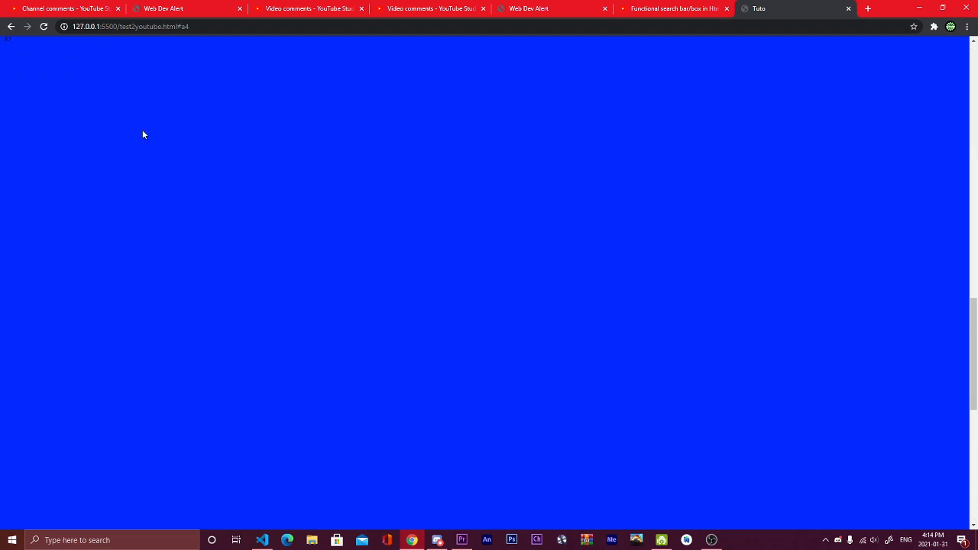
left_click(261, 541)
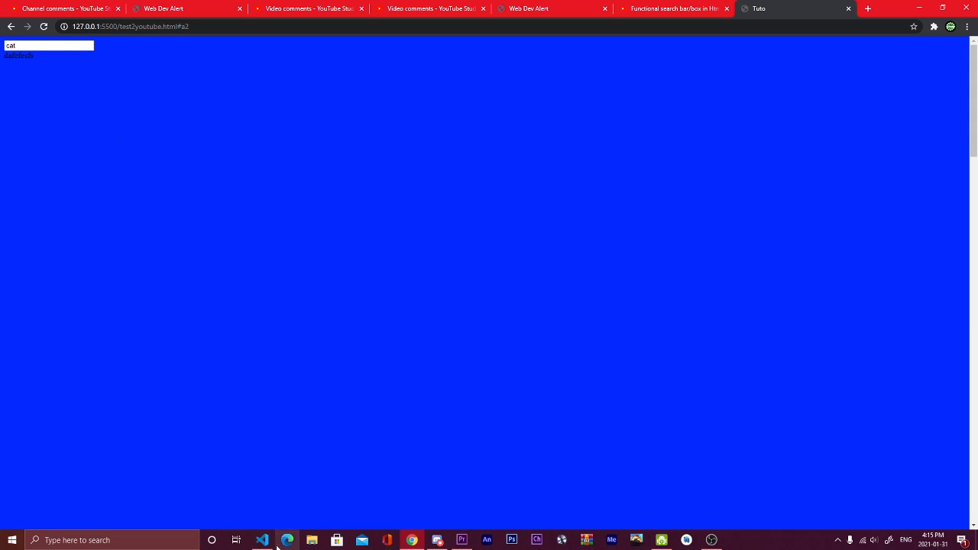
left_click(262, 540)
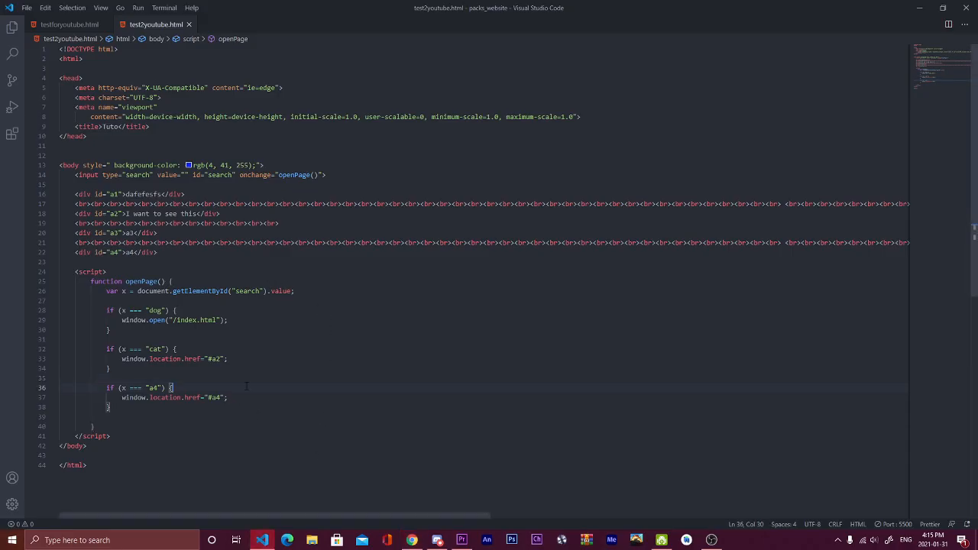